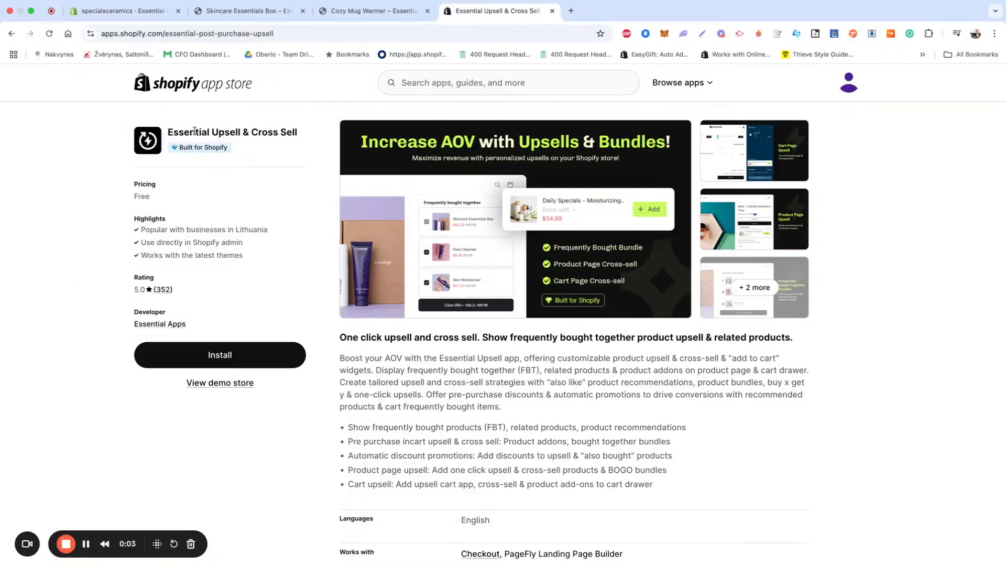
Preview the Skincare Essentials Box and Cozy Mug Warmer demo pages, adding the mug warmer to the cart
click(248, 11)
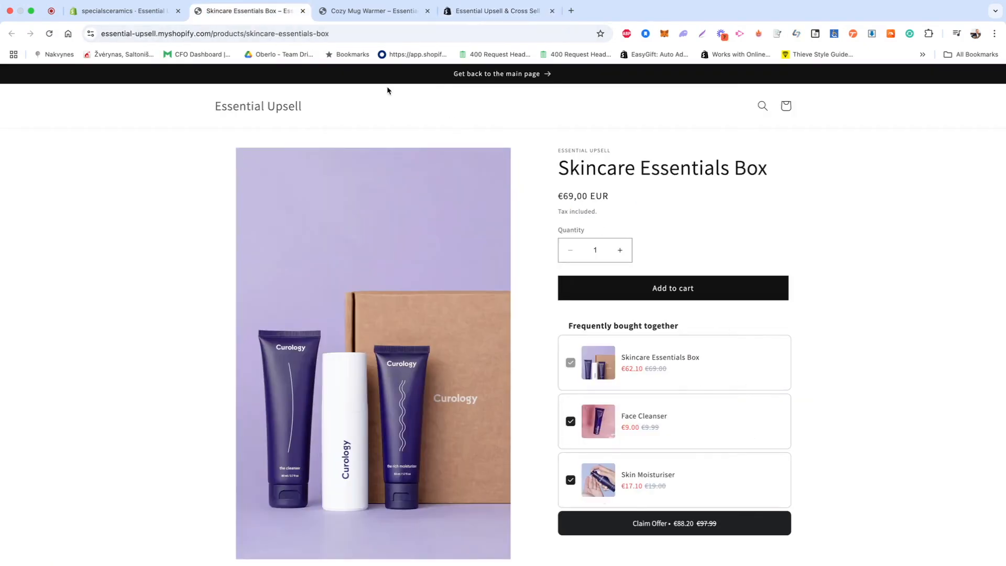
click(372, 10)
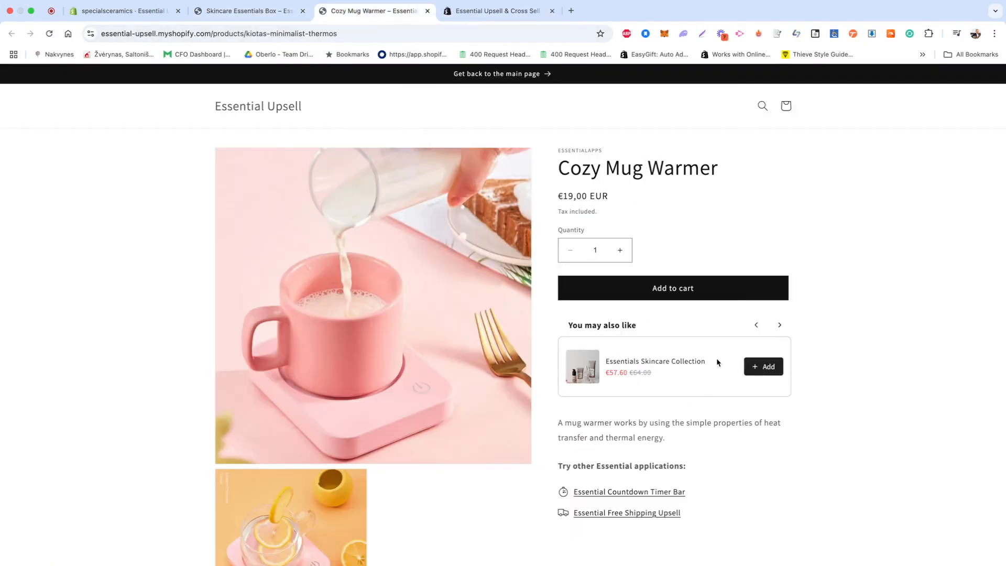
click(672, 287)
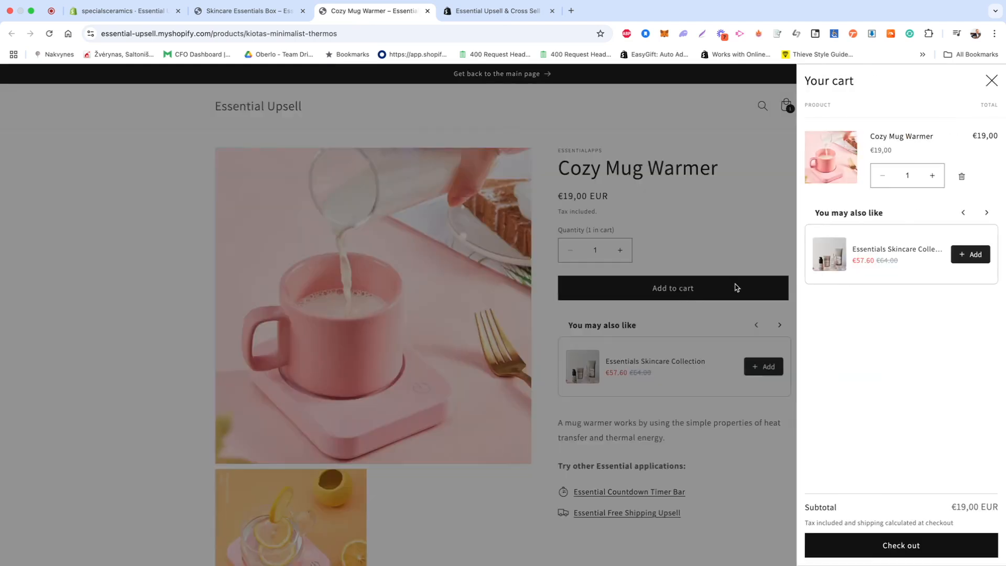
mouse_move(632, 126)
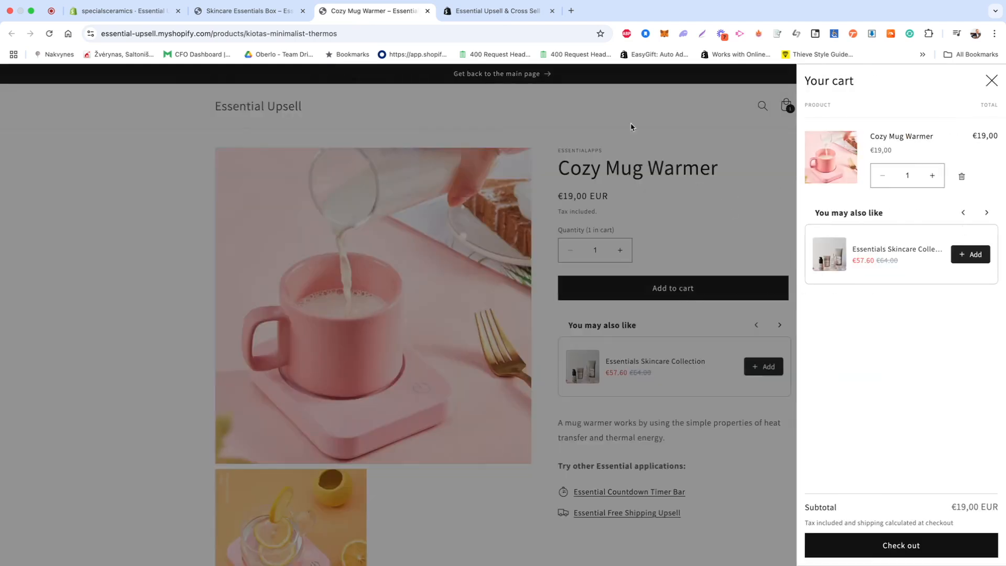
click(495, 10)
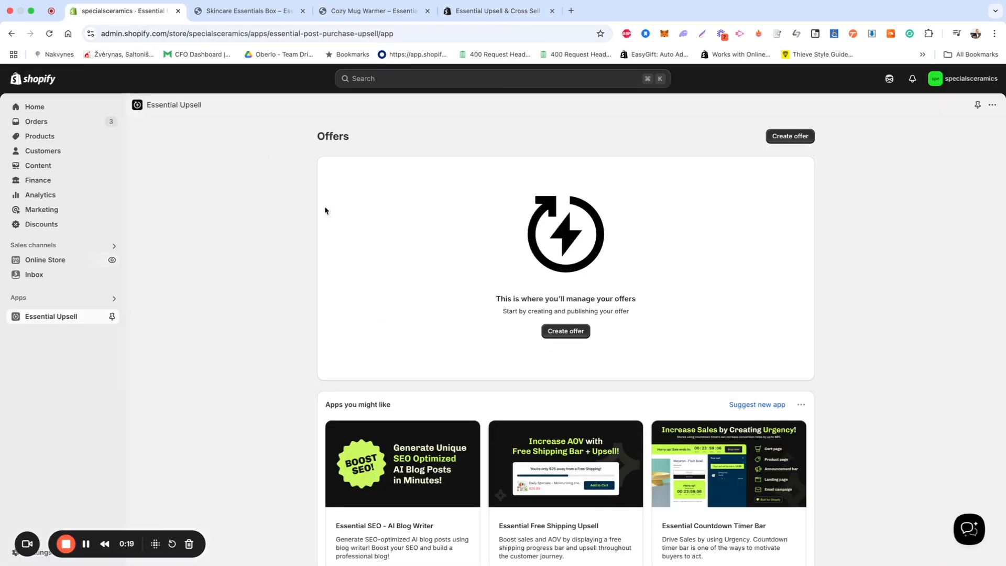
mouse_move(564, 330)
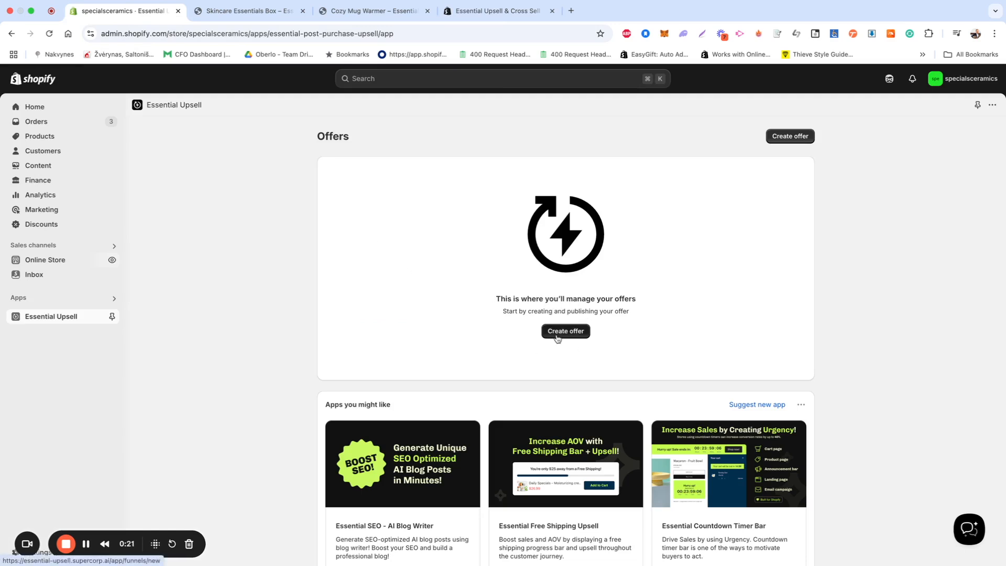
Start a new offer from the Offers page, reaching the placement type choice
click(565, 330)
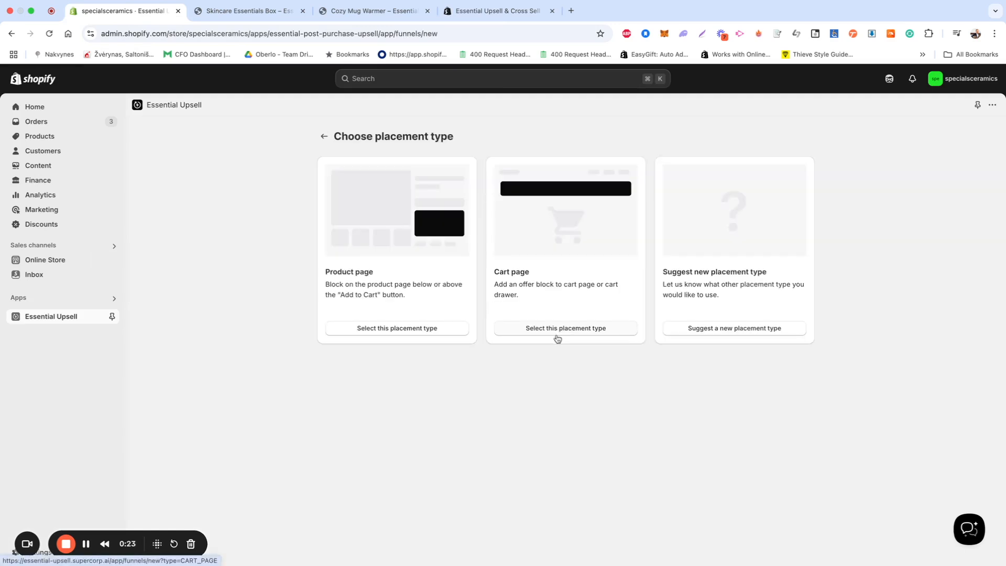
mouse_move(572, 222)
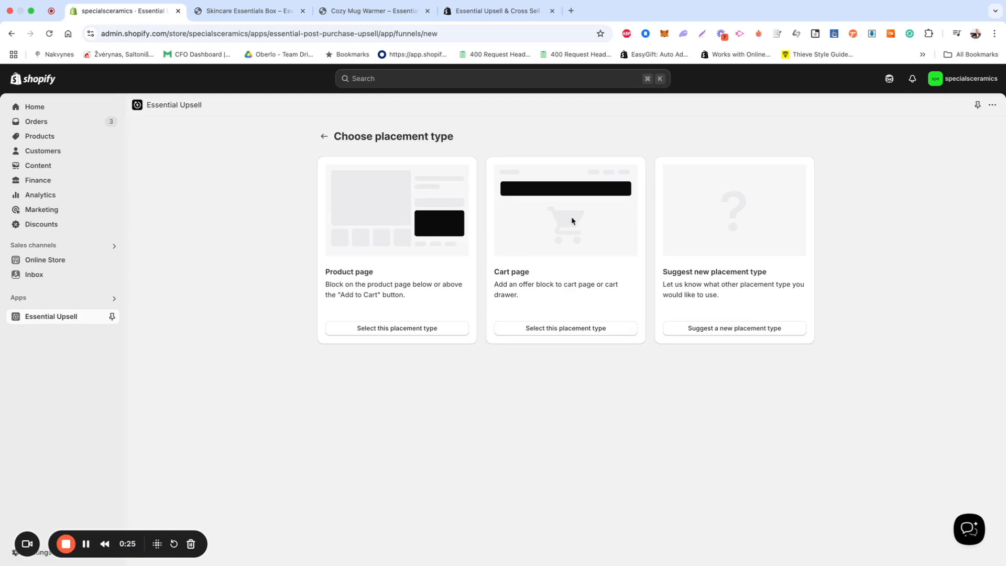
mouse_move(379, 276)
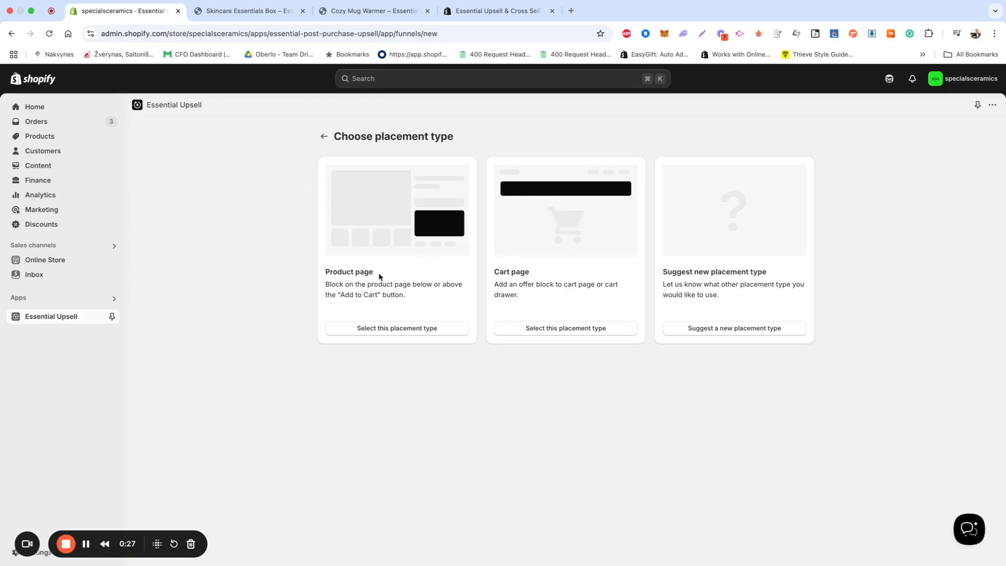
mouse_move(492, 305)
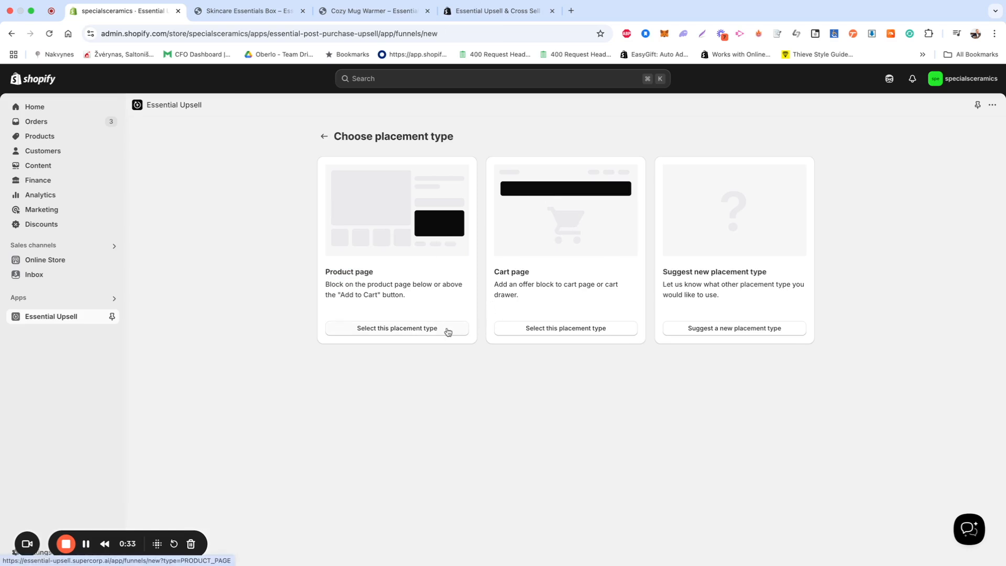
Place the offer on product pages as a Frequently bought together bundle
click(396, 328)
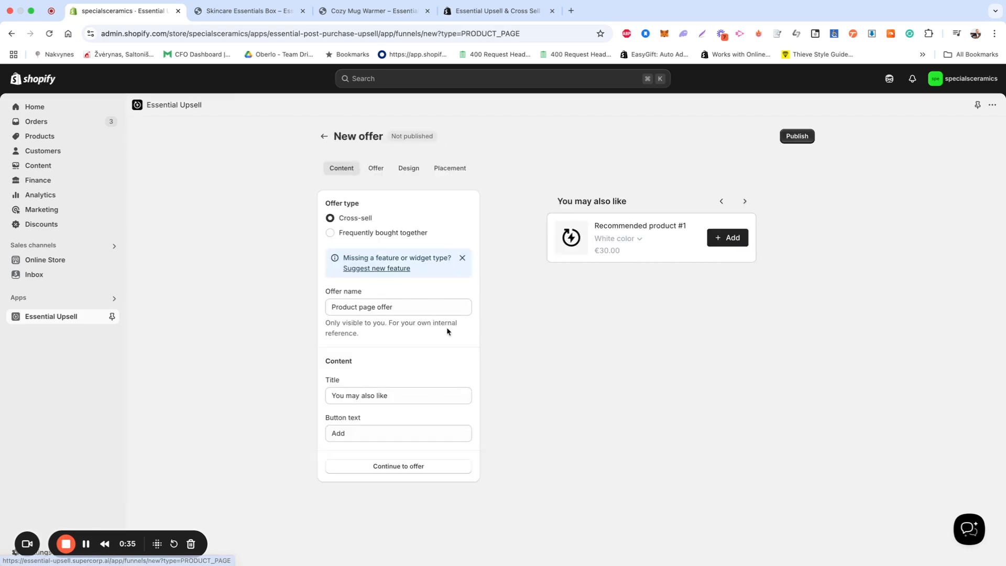
mouse_move(552, 203)
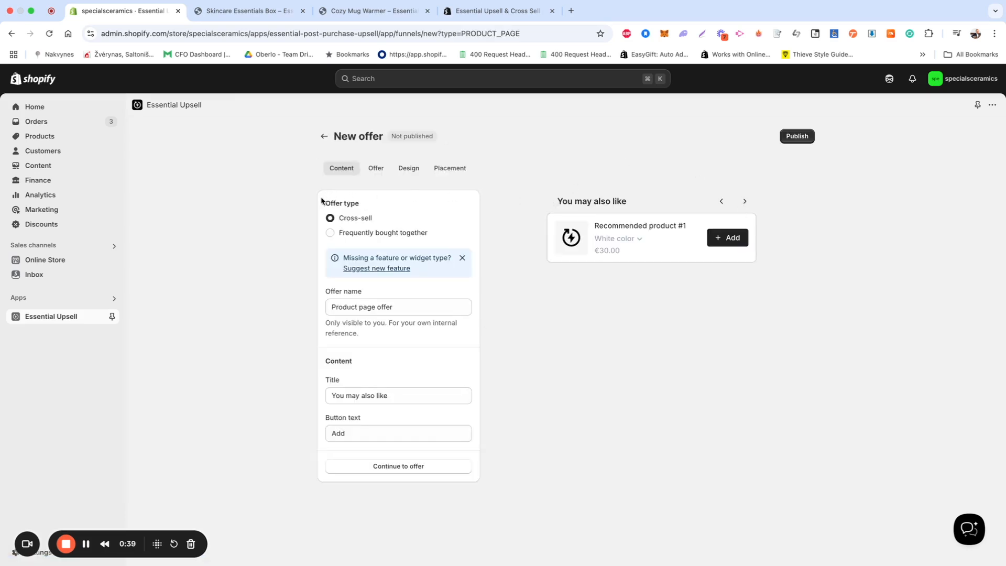
mouse_move(698, 208)
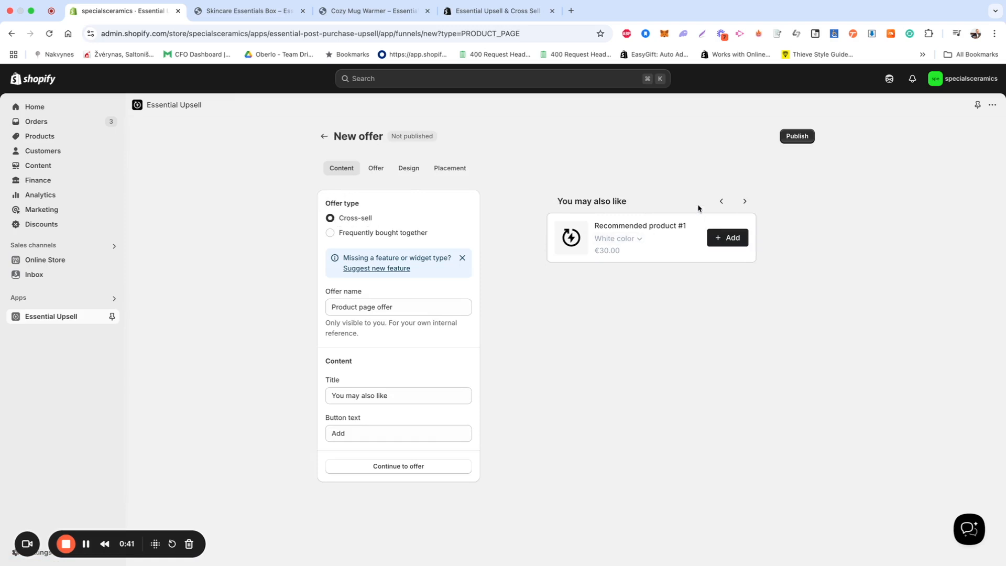
click(744, 201)
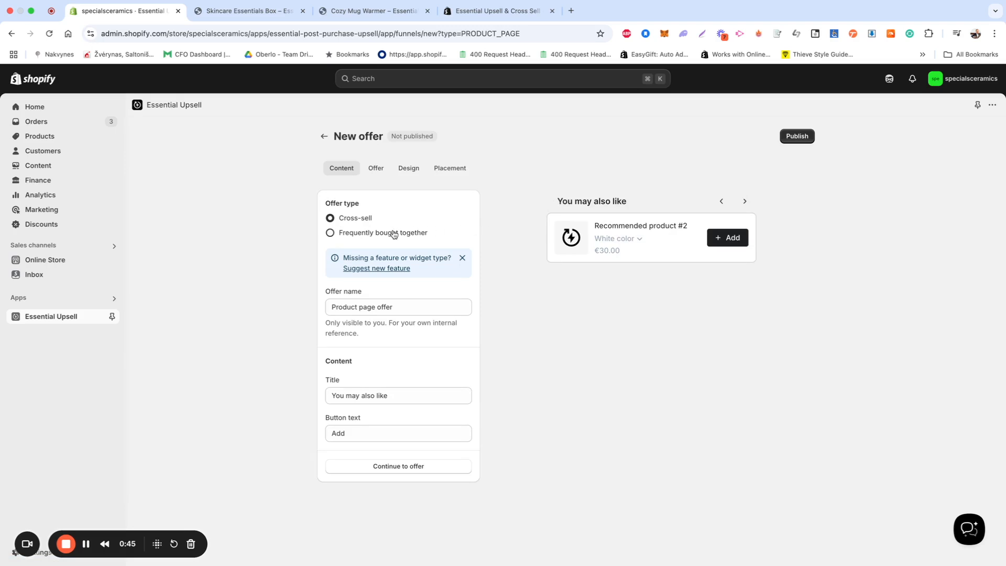
click(330, 233)
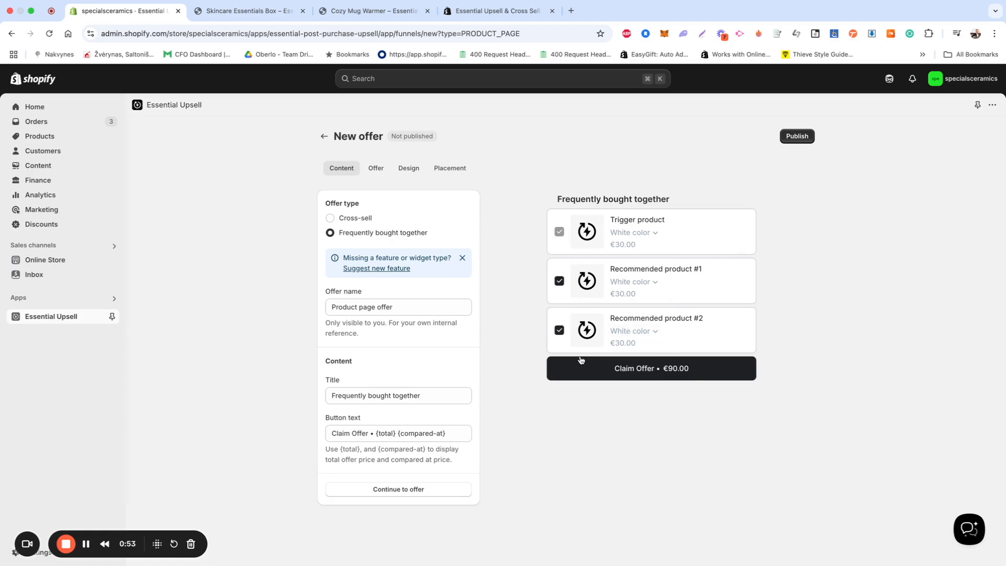
mouse_move(575, 362)
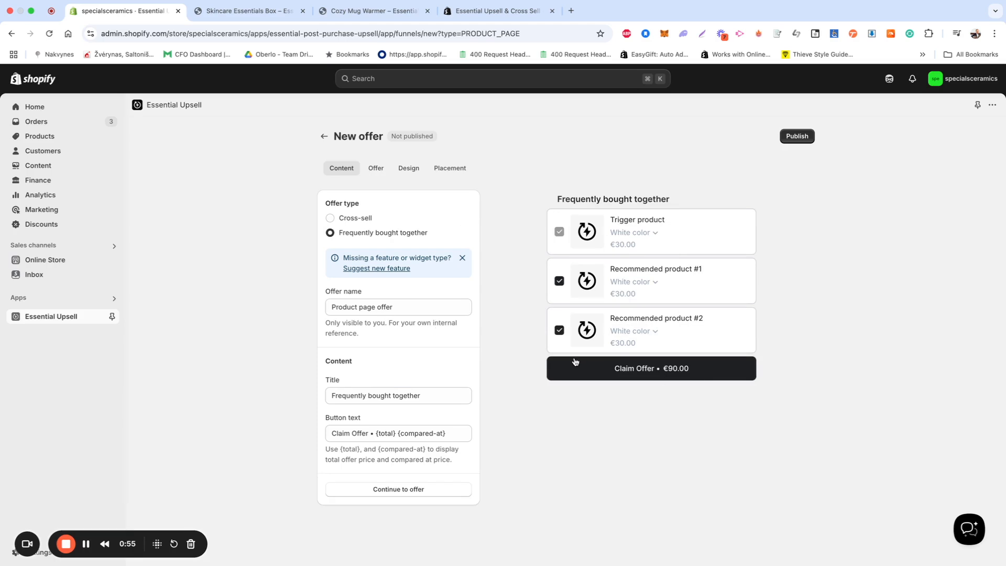
mouse_move(370, 302)
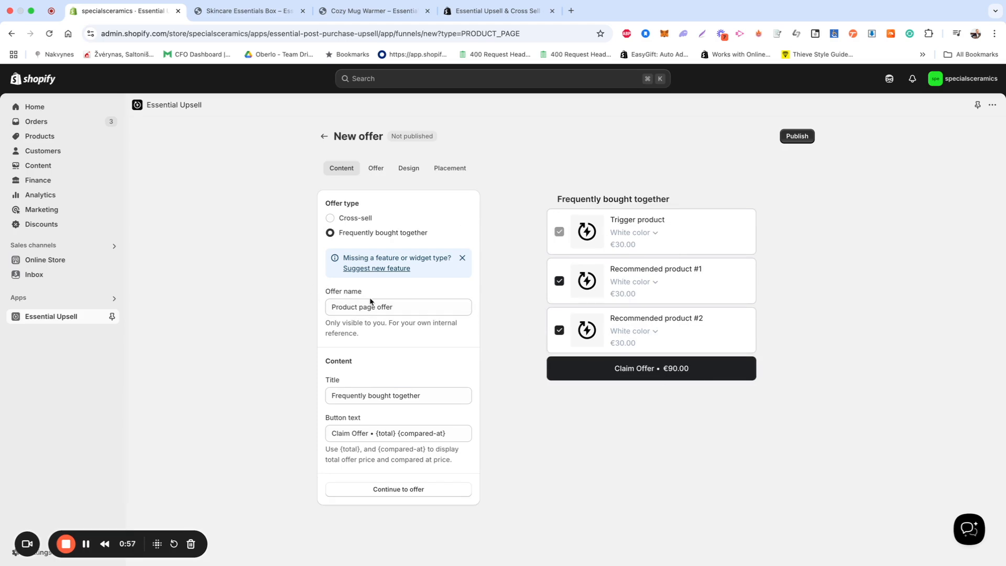
Name the offer 'Product page offer test', title 'Frequently bought', button 'Claim Offer Now!', and continue to Offer
double_click(384, 307)
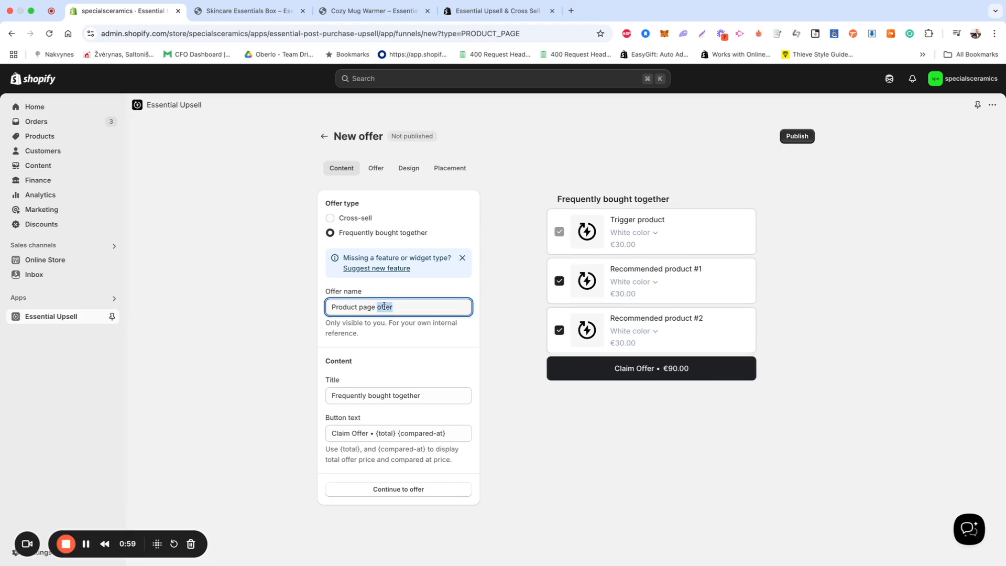
text(test)
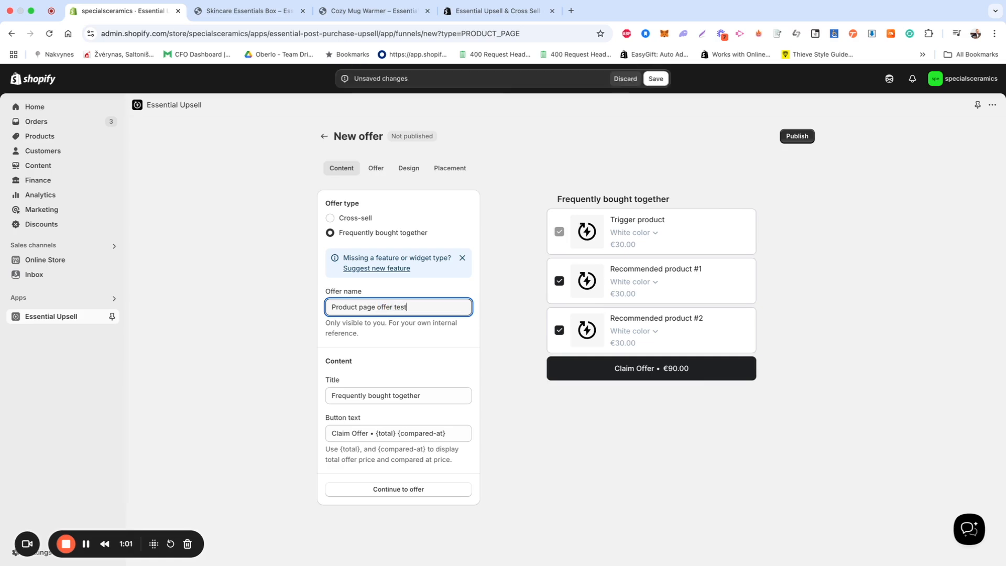
click(286, 371)
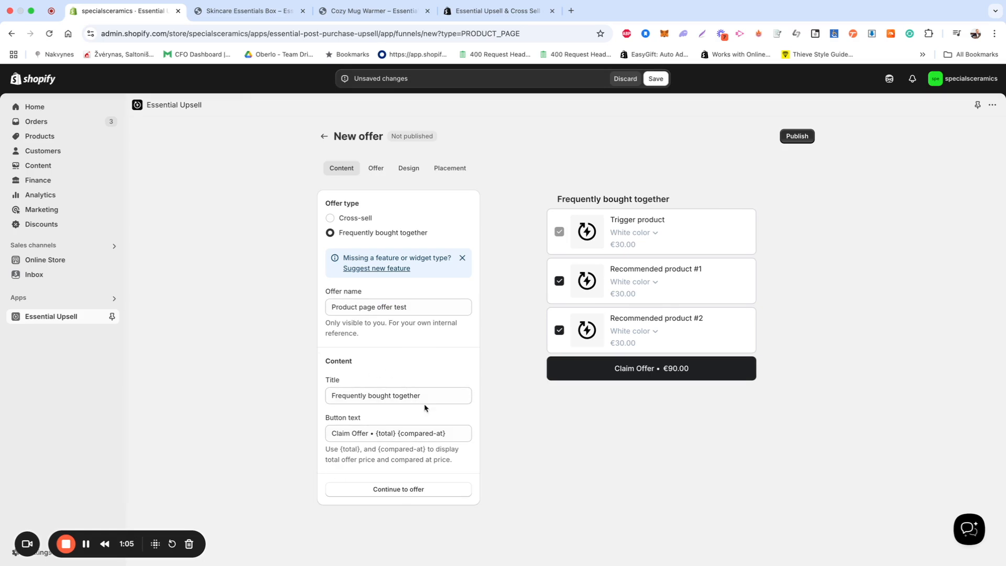
double_click(402, 395)
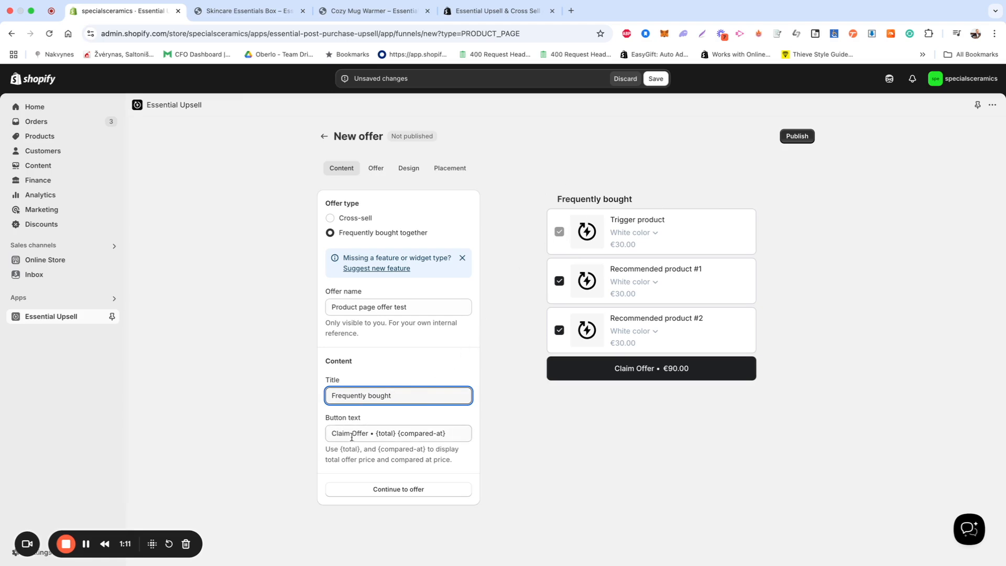
text(Now!)
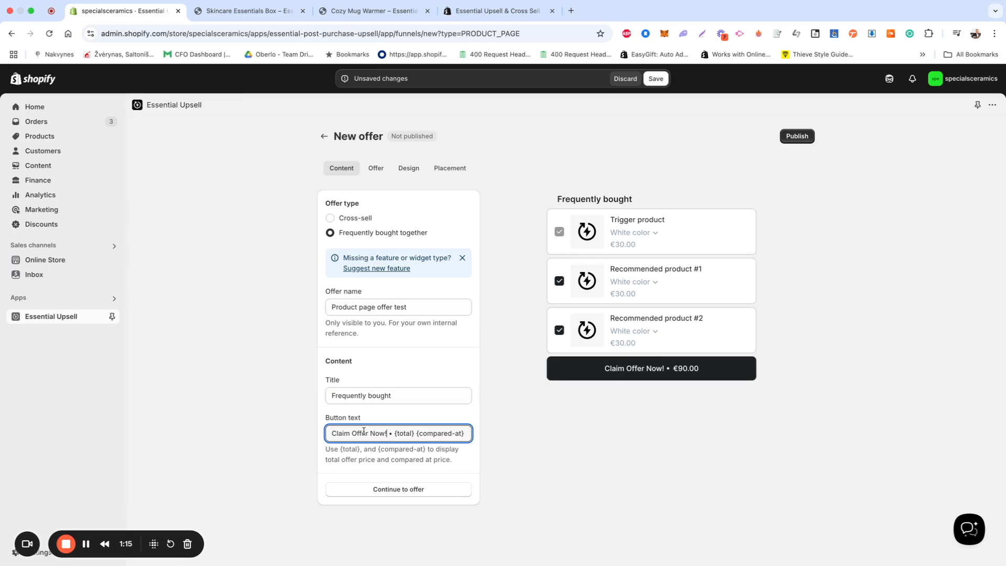
double_click(402, 433)
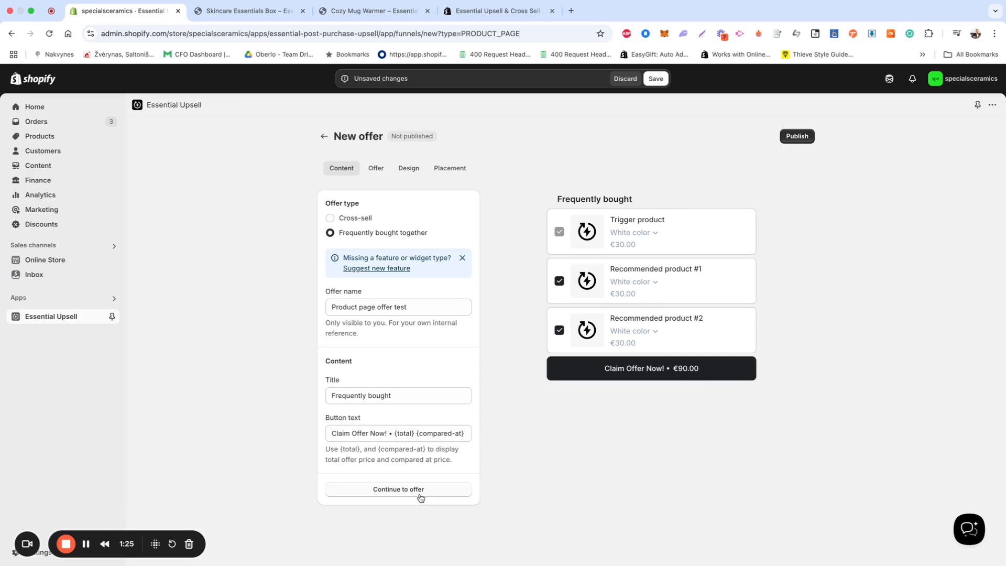
click(376, 168)
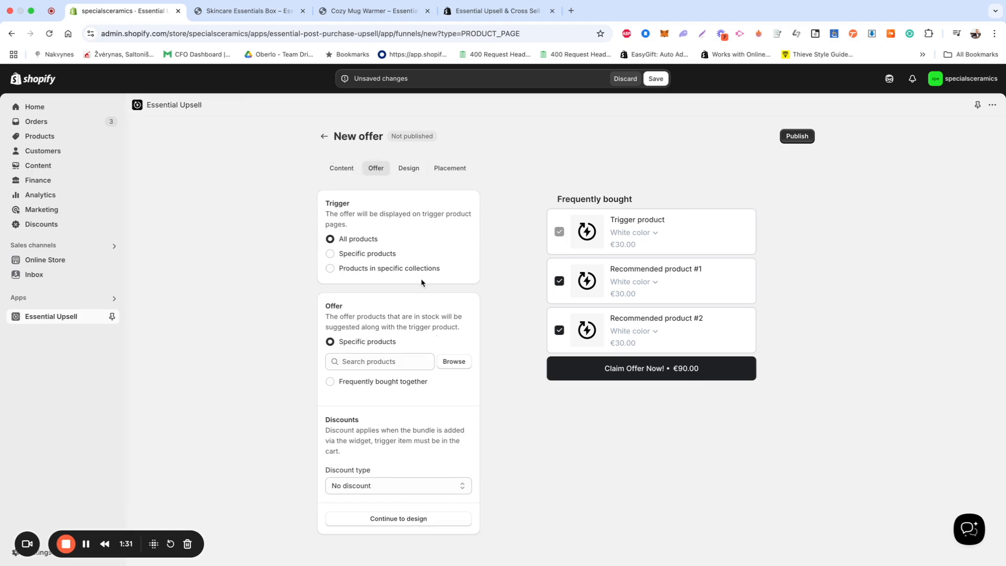
mouse_move(371, 197)
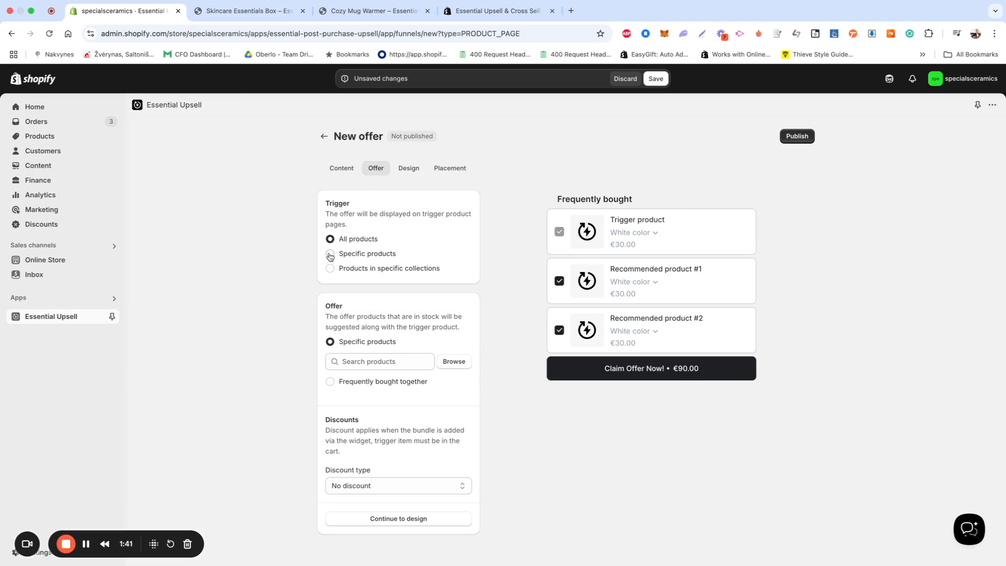
Keep the trigger on all products and dismiss the specific-product picker, suggesting frequently bought together items
click(331, 254)
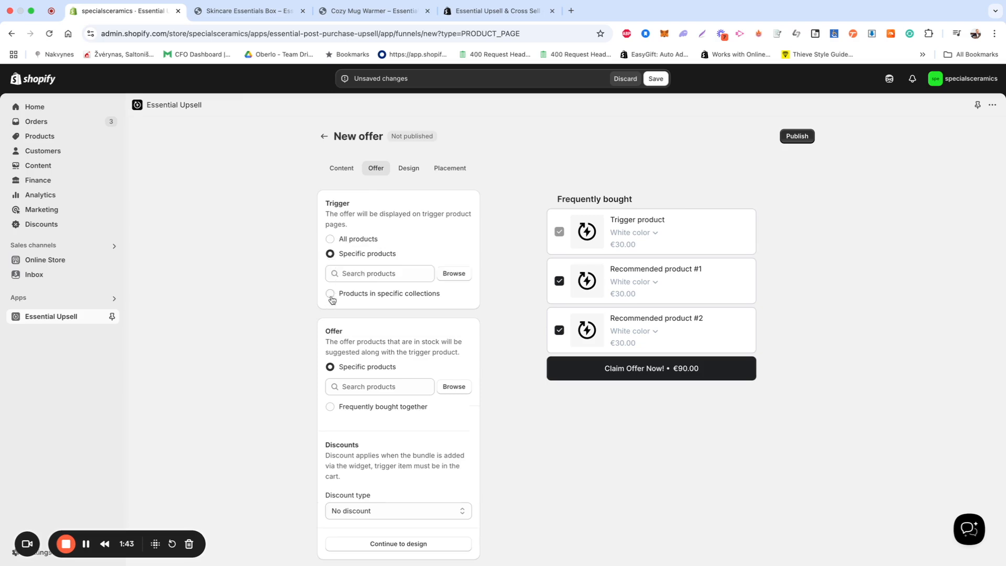
click(331, 297)
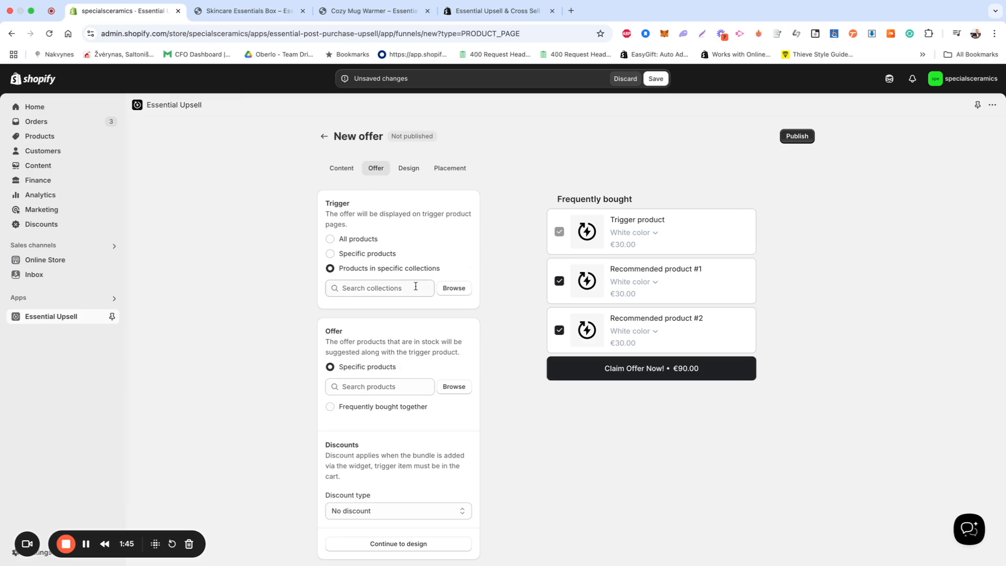
click(330, 239)
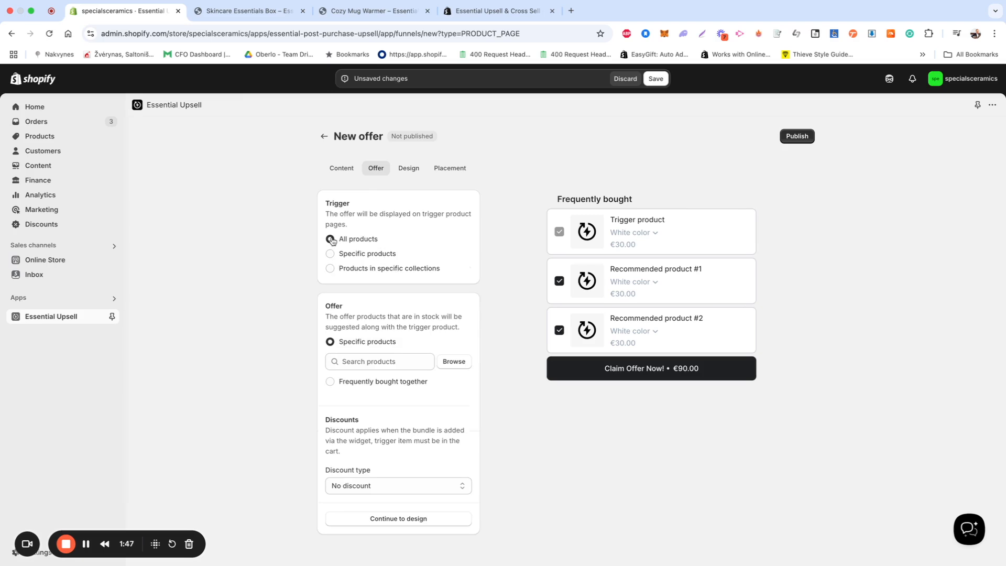
click(330, 239)
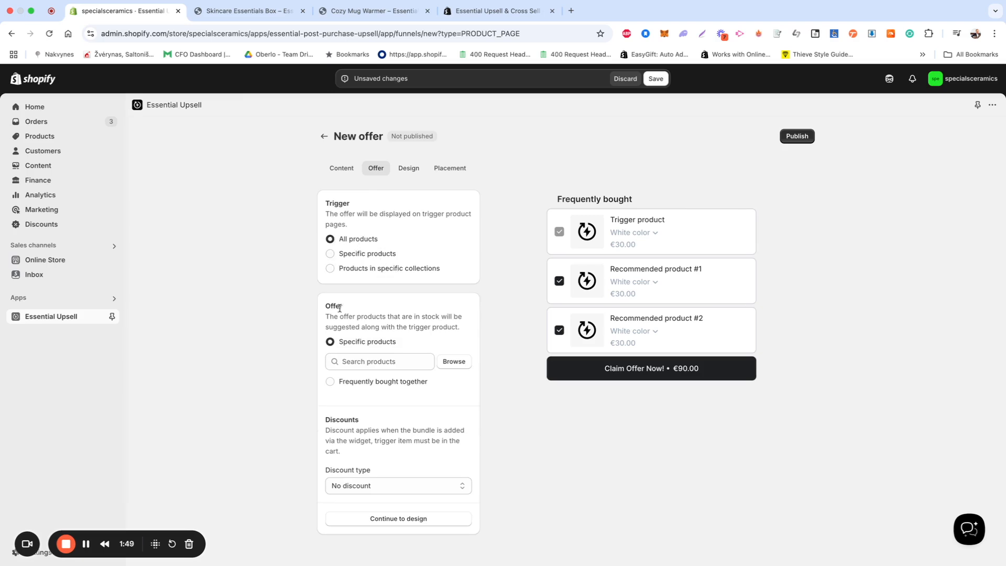
double_click(334, 305)
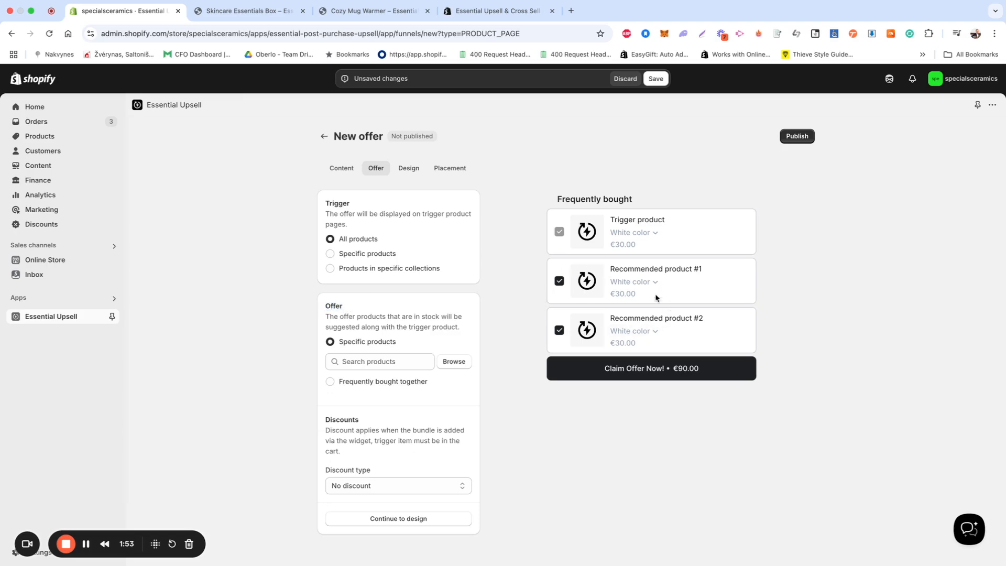
mouse_move(553, 296)
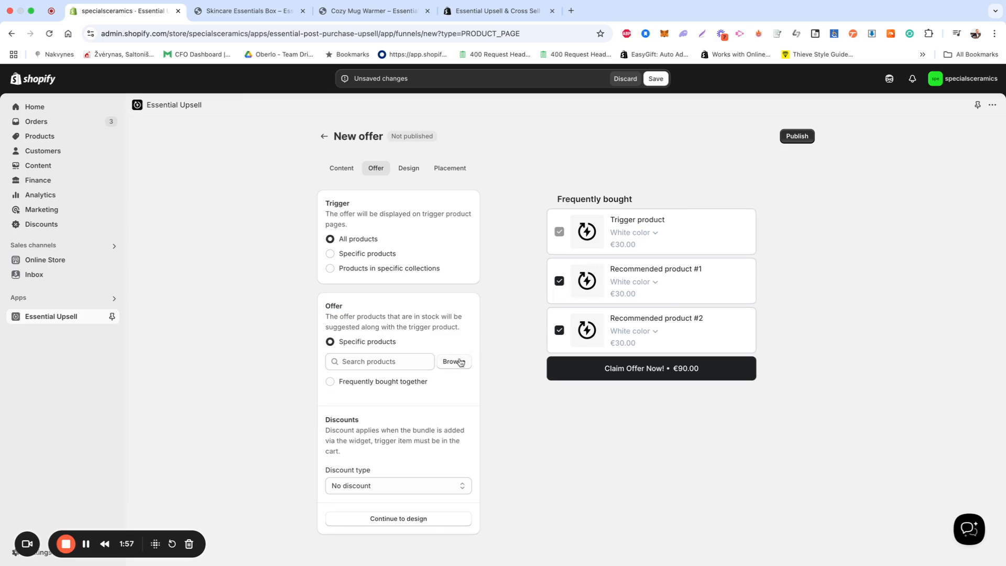
click(454, 362)
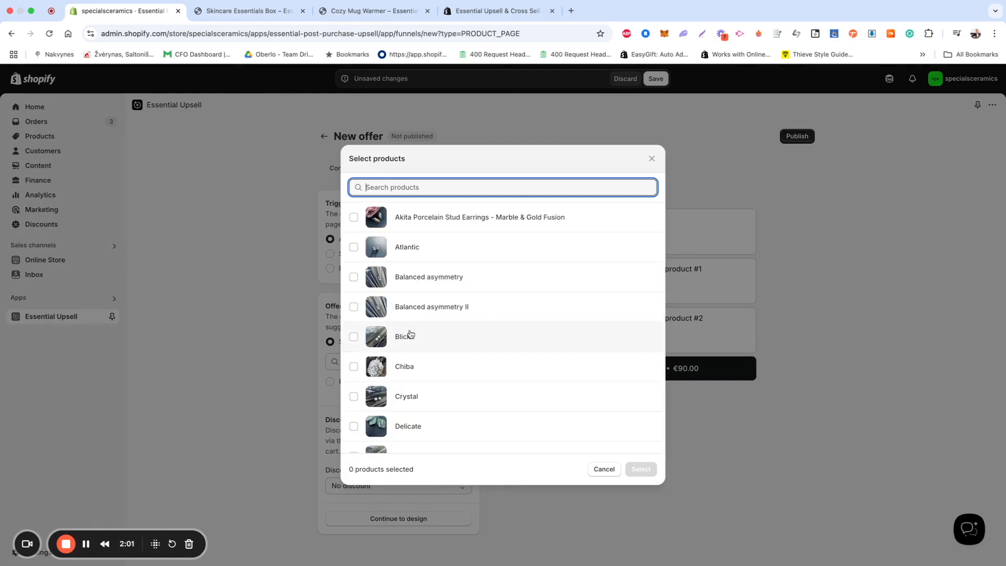
click(353, 336)
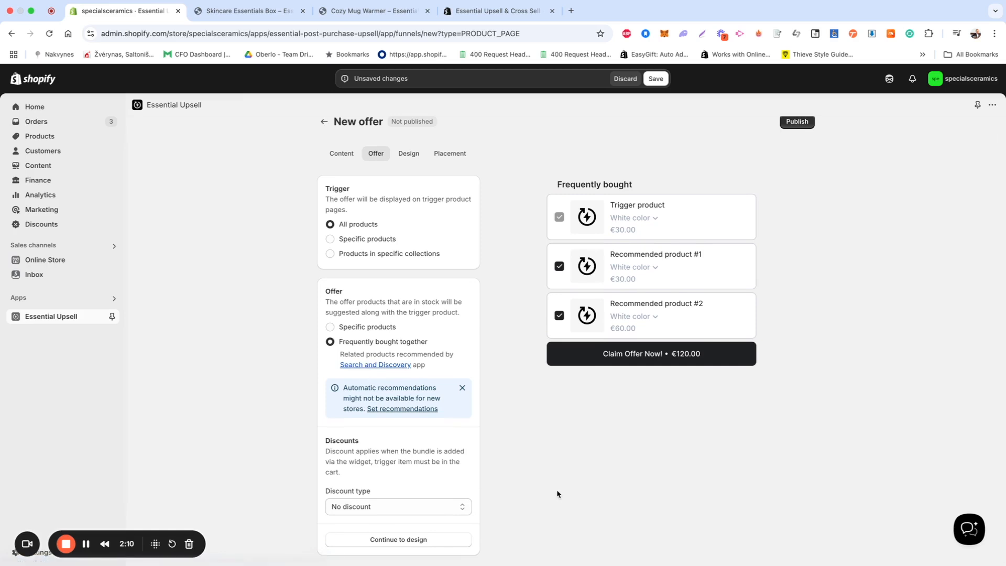
mouse_move(454, 447)
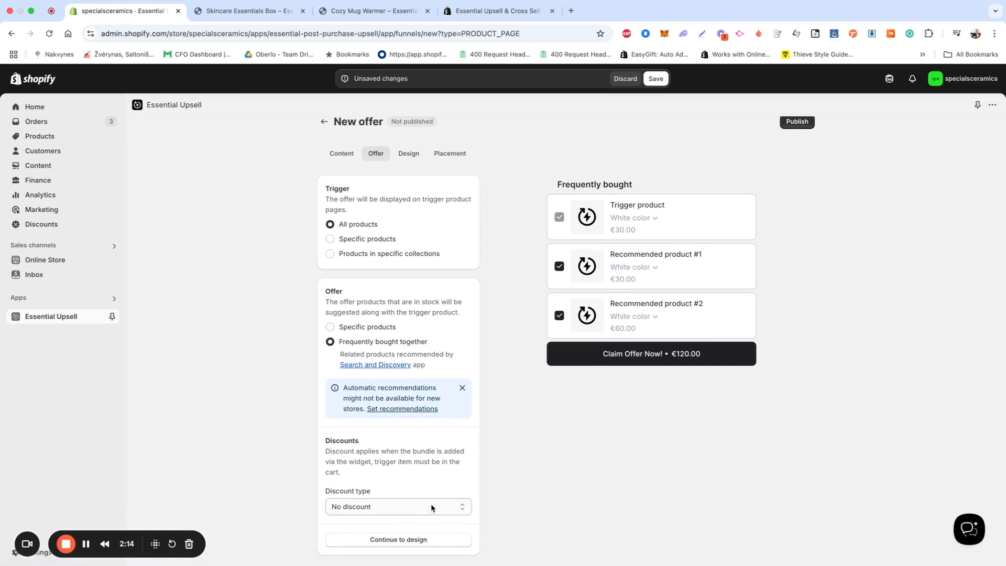
Apply a 20% percentage discount to the bundle
click(399, 506)
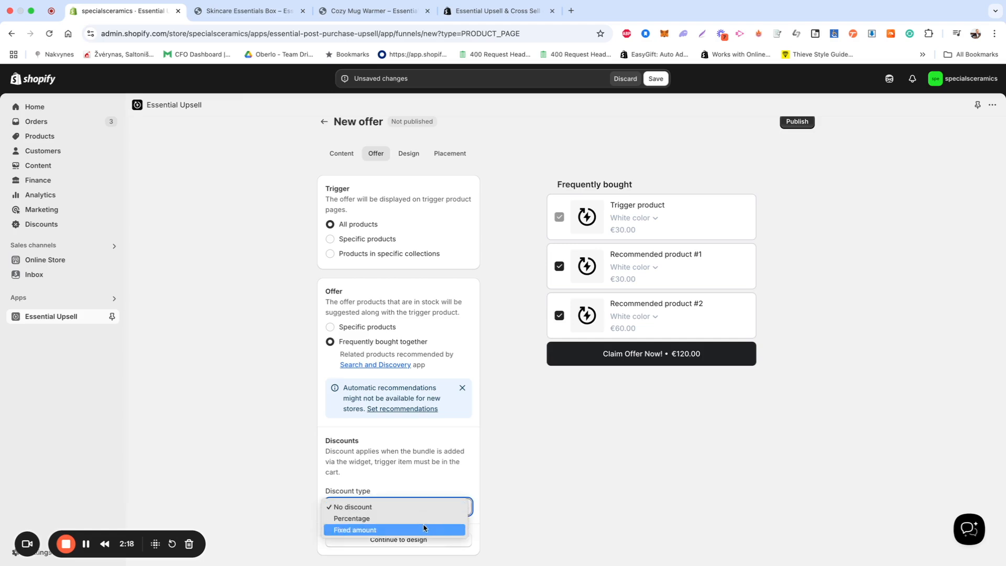
click(352, 518)
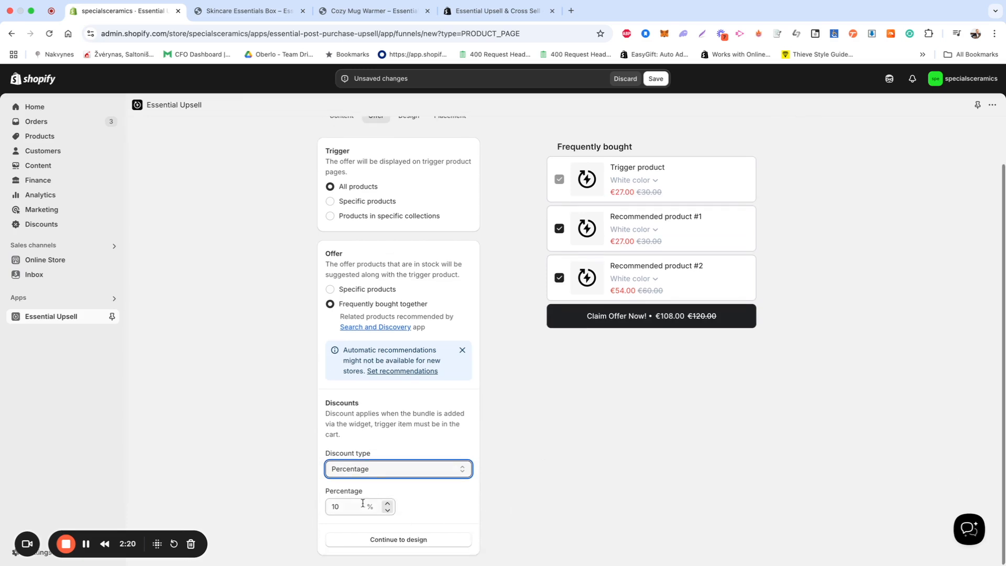
text(20)
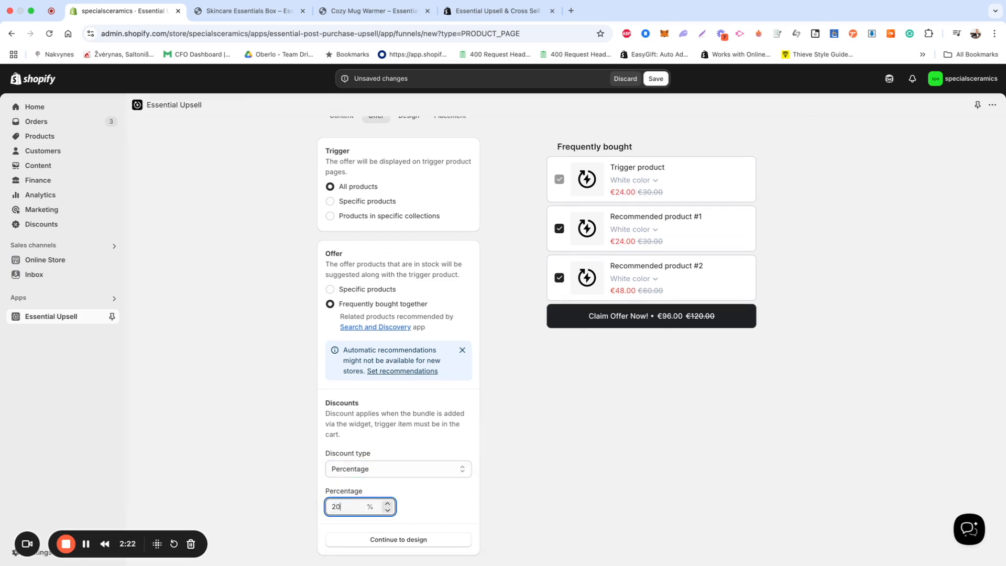
click(507, 456)
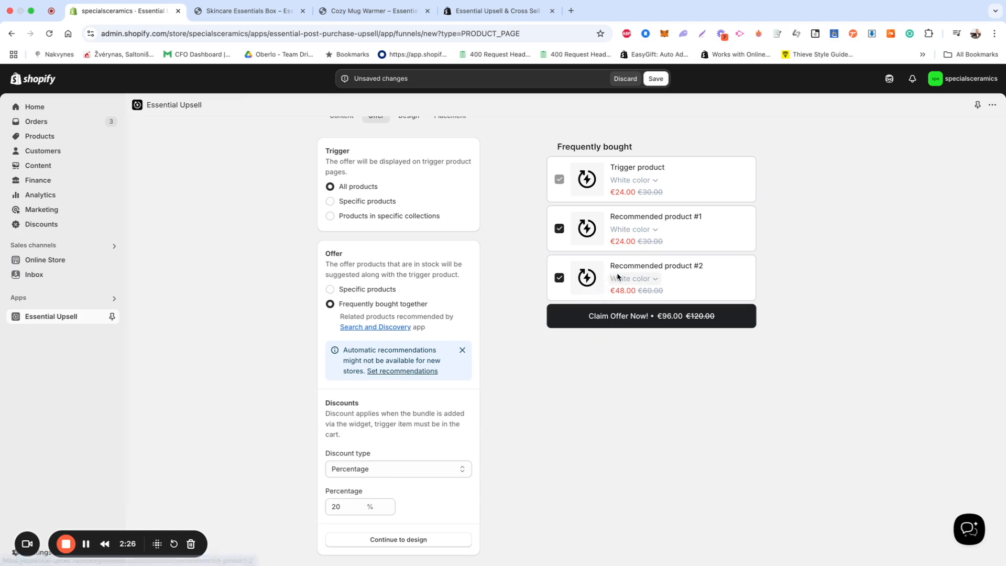
mouse_move(694, 166)
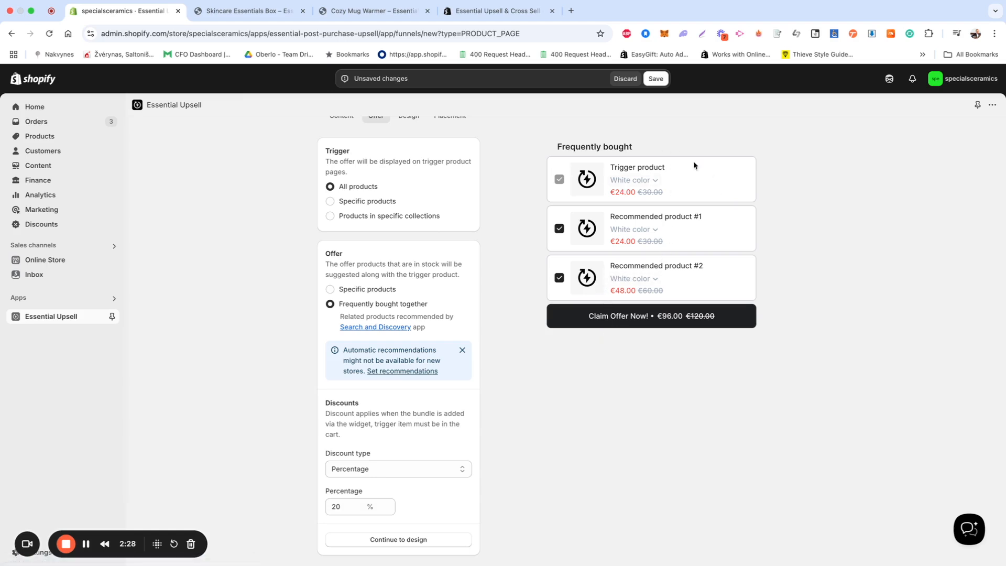
mouse_move(607, 155)
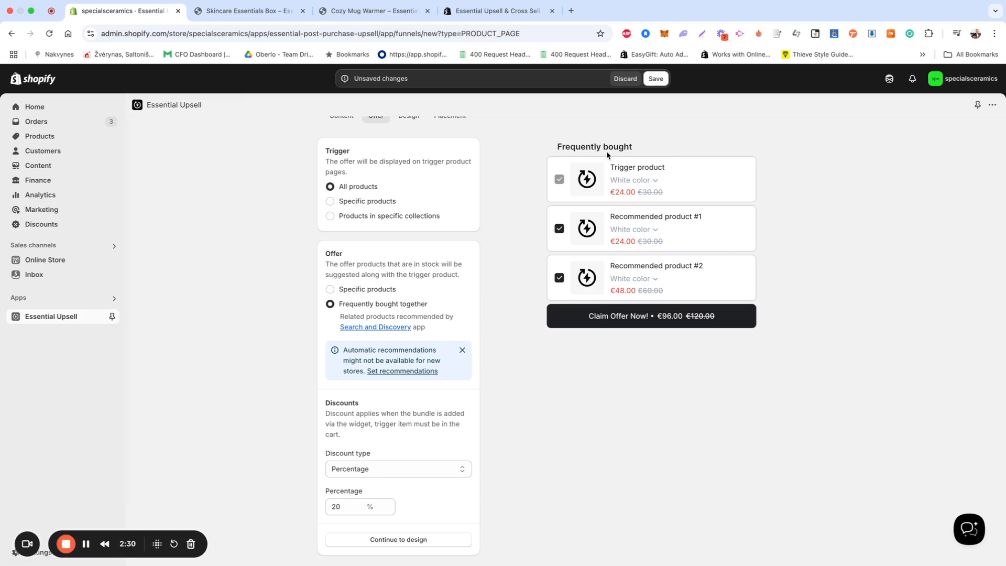
mouse_move(689, 176)
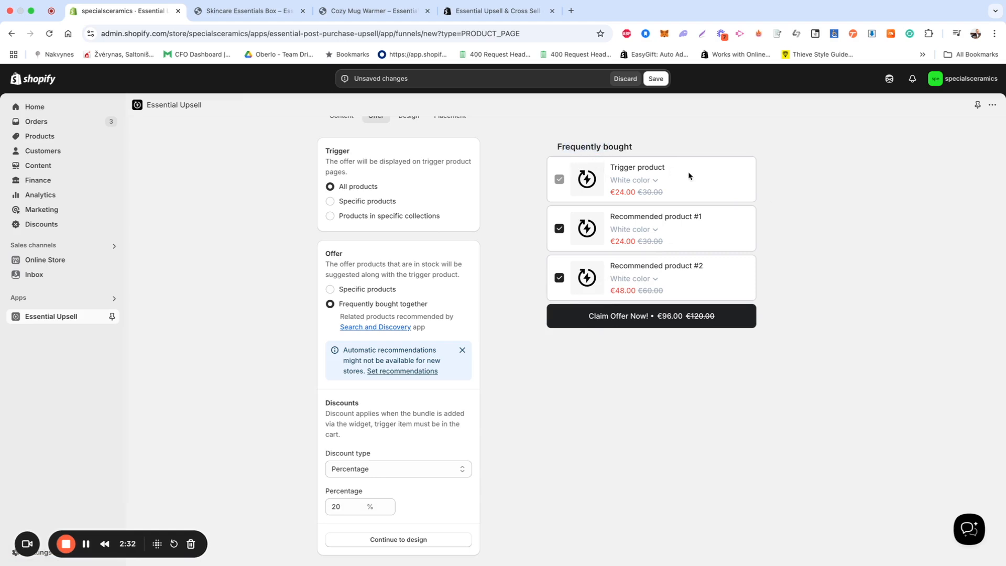
mouse_move(609, 175)
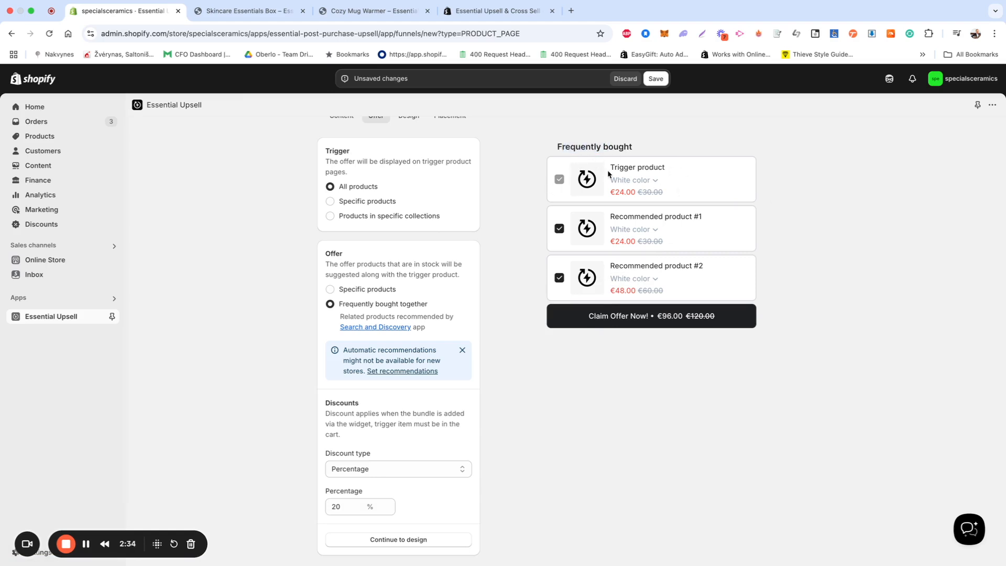
mouse_move(928, 312)
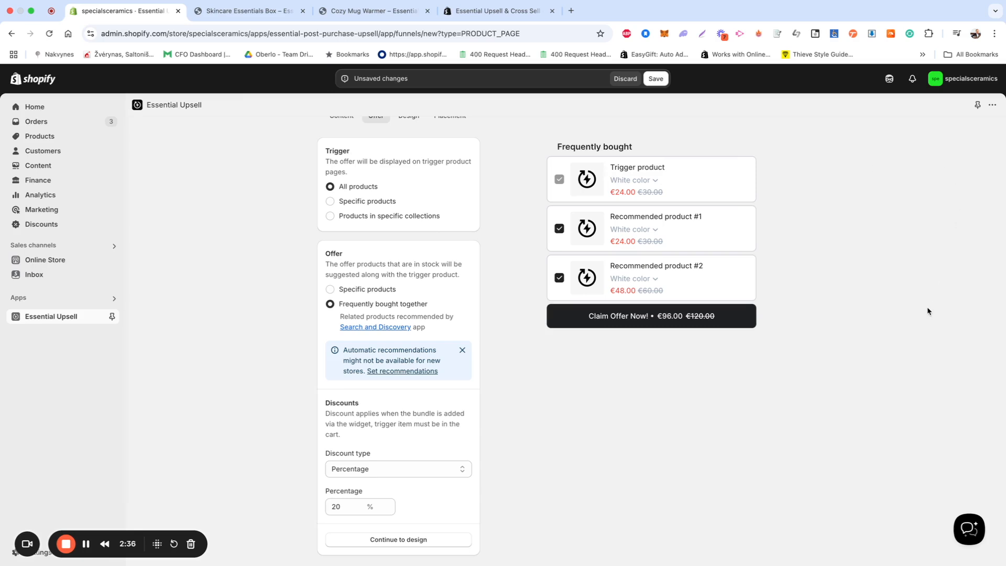
mouse_move(896, 321)
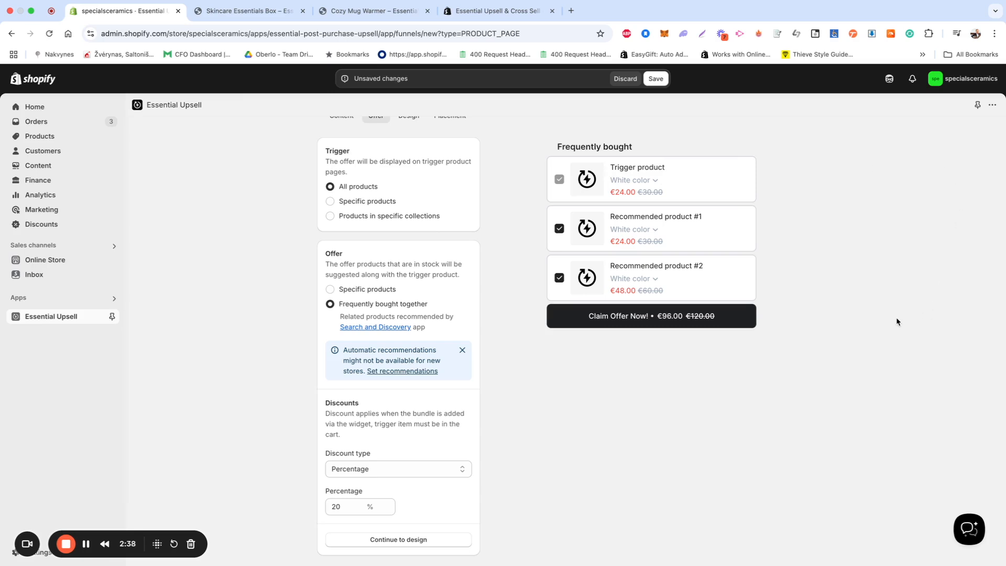
mouse_move(532, 482)
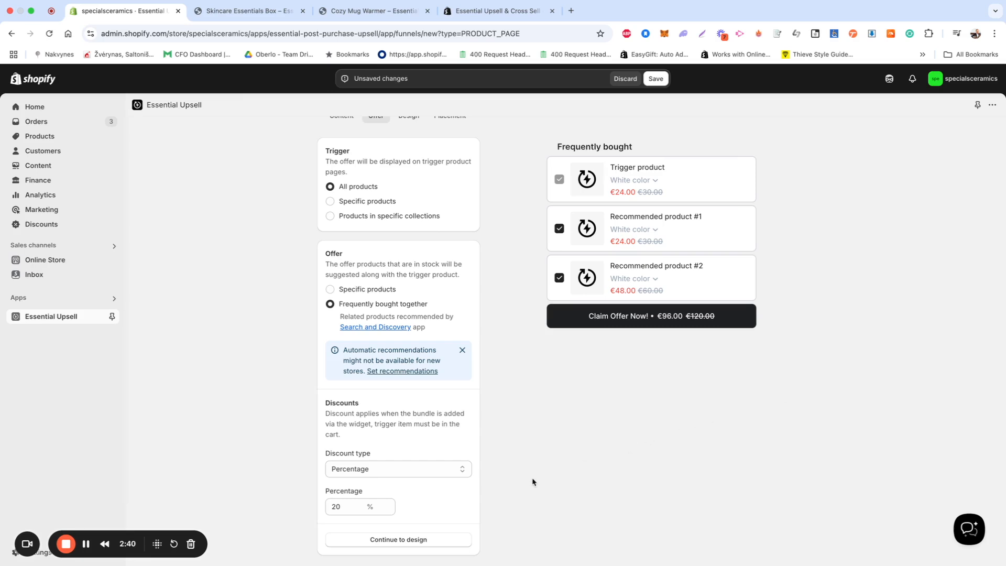
mouse_move(416, 539)
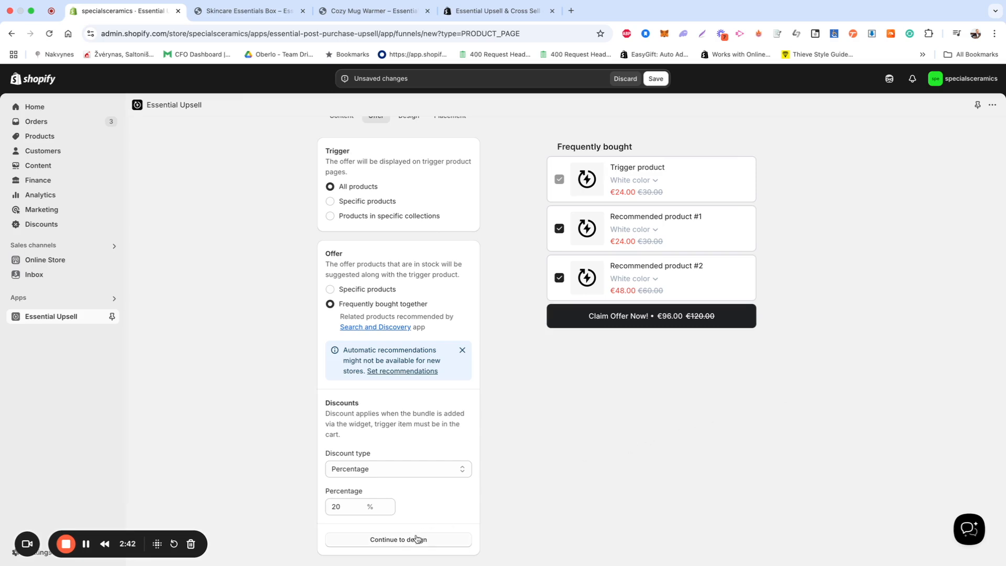
Continue to the Design settings and review the template, color and typography options
click(407, 116)
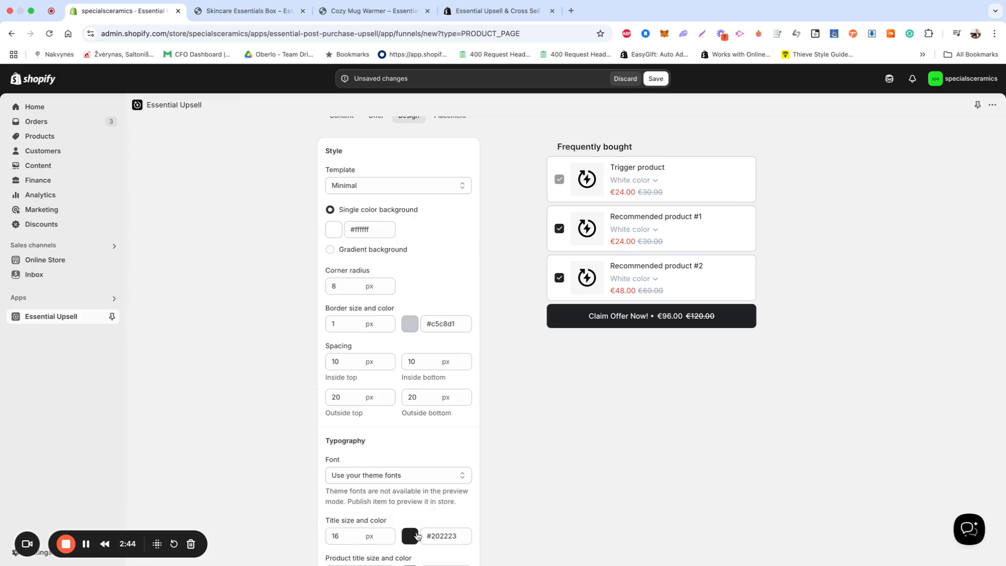
scroll(down, 3)
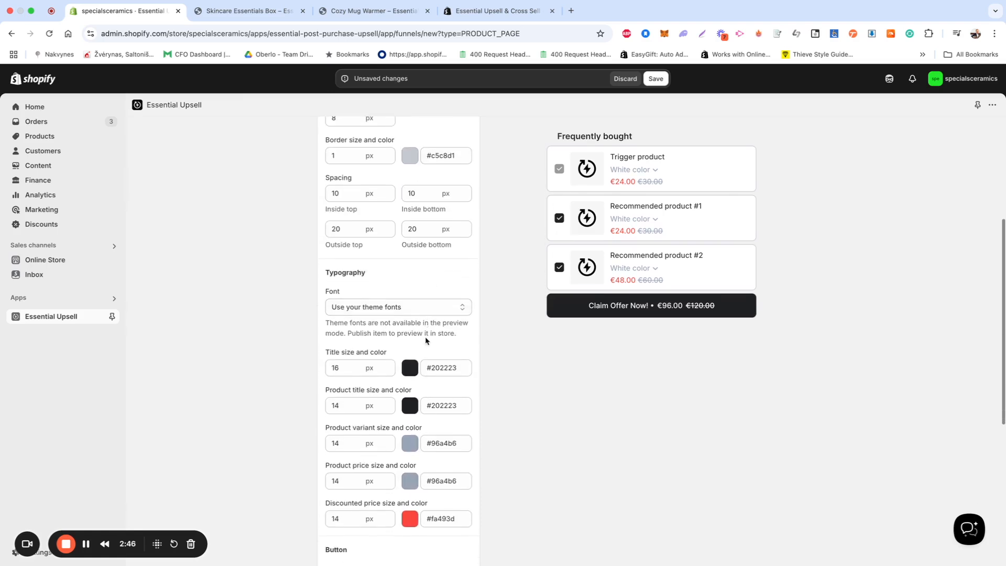
scroll(down, 3)
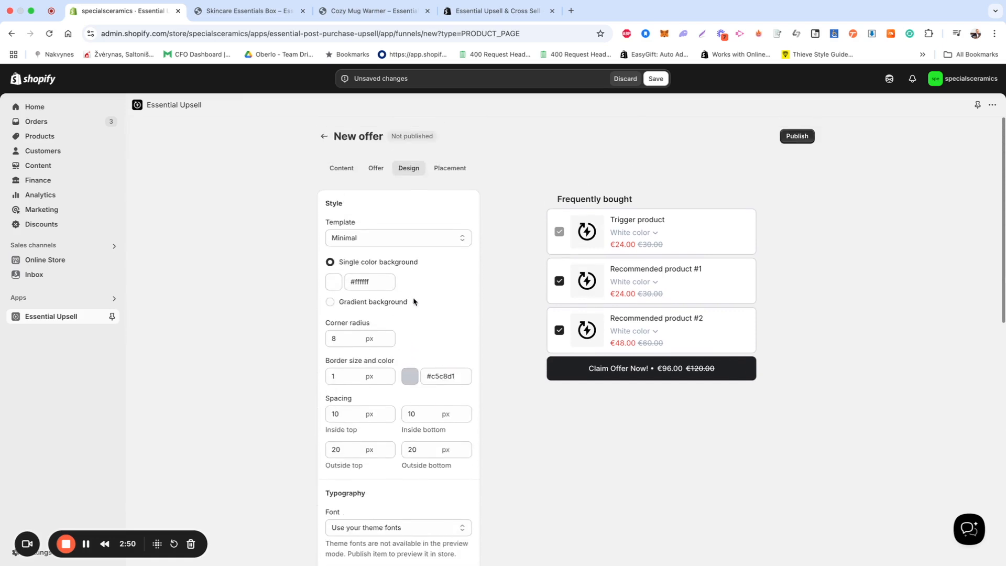
Apply the Dawn gradient template, continue to placement and publish the offer
click(399, 238)
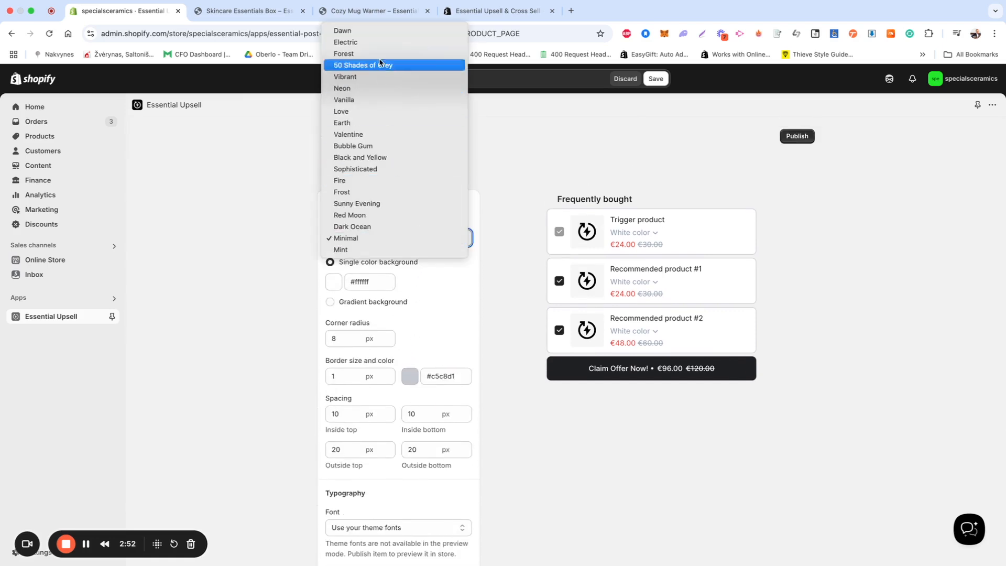
click(342, 30)
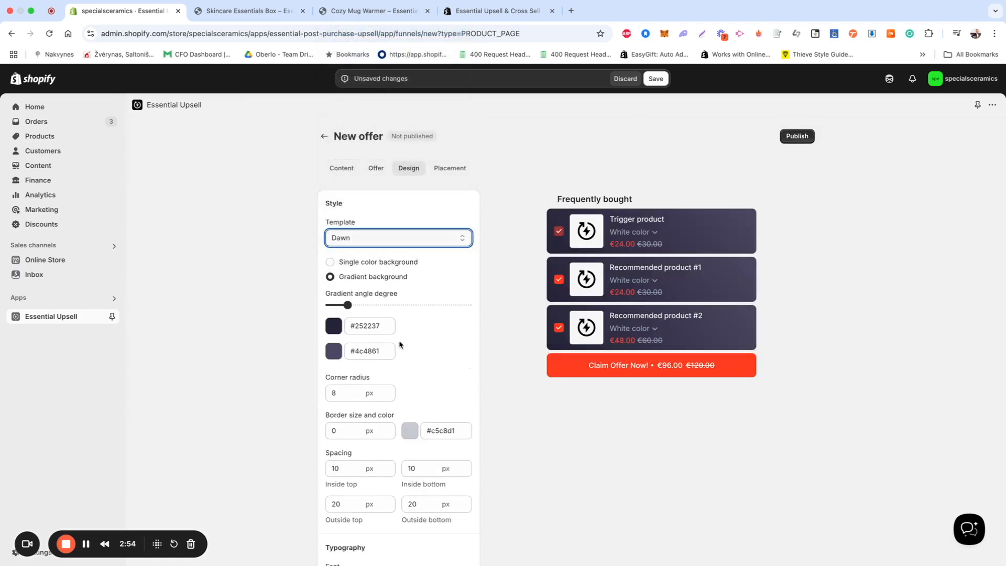
scroll(down, 3)
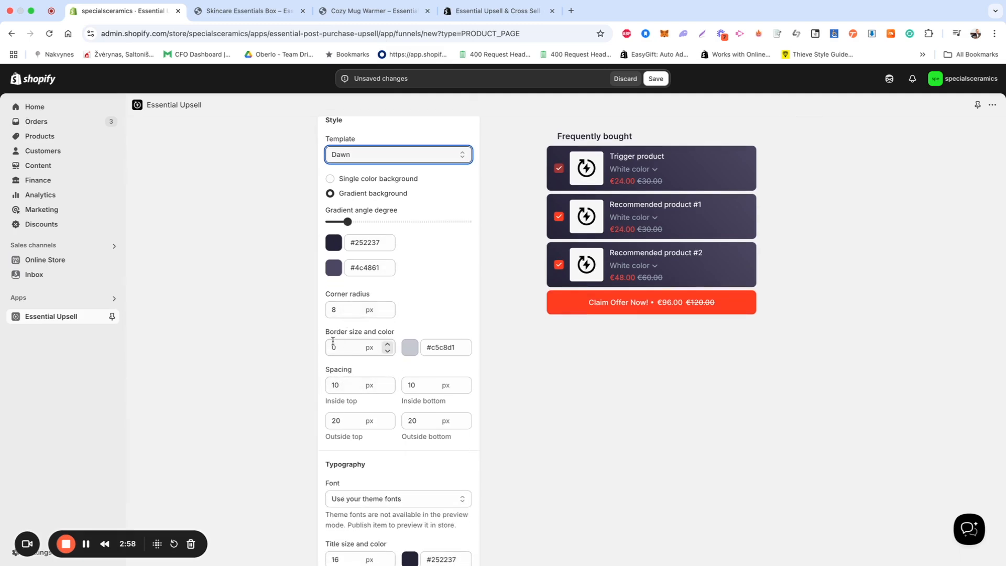
scroll(down, 3)
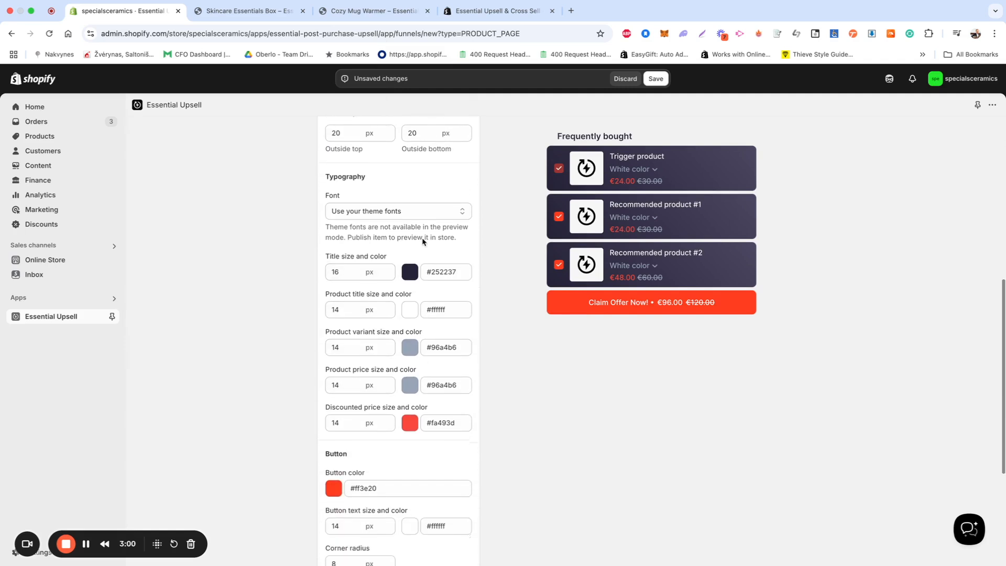
scroll(down, 3)
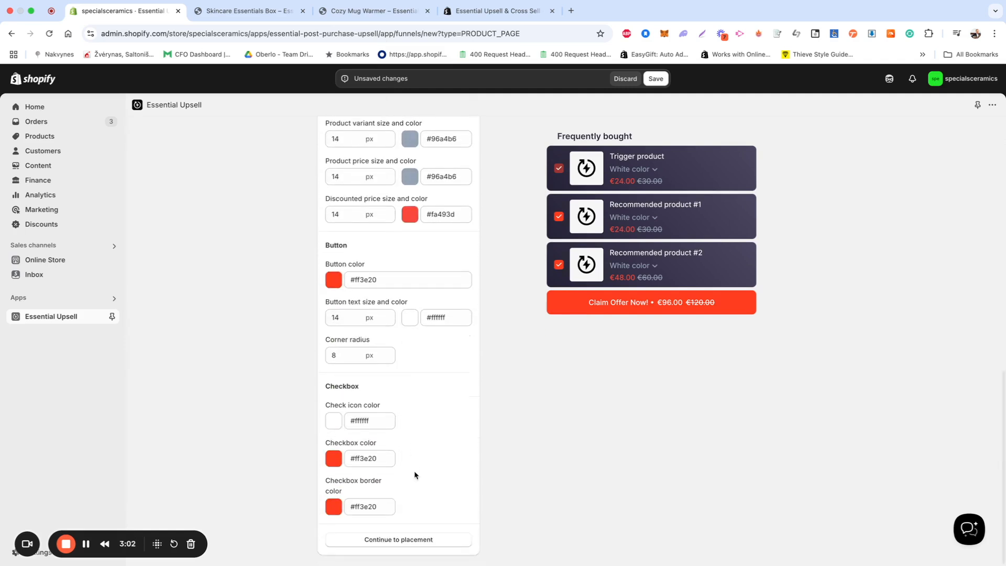
click(399, 539)
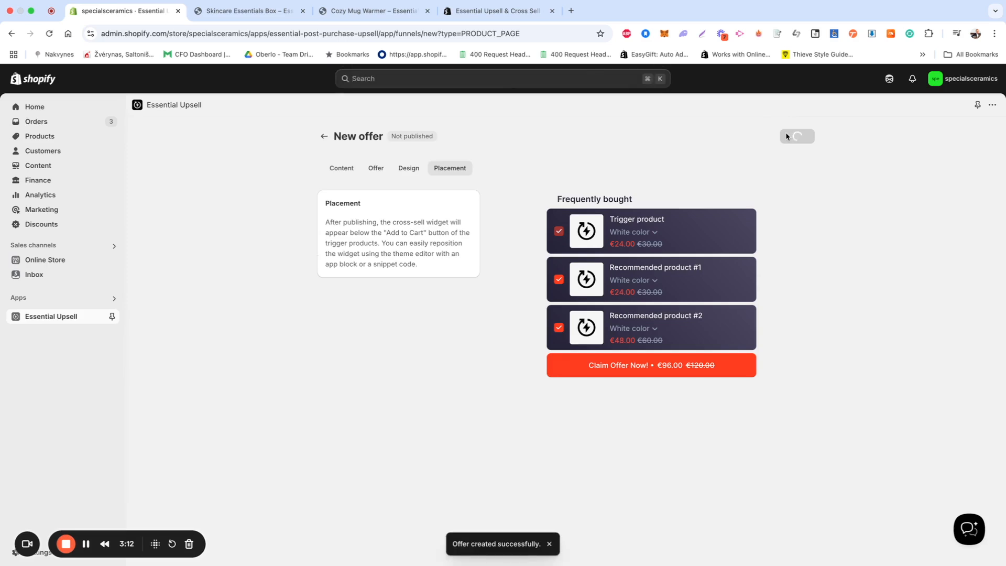
click(797, 137)
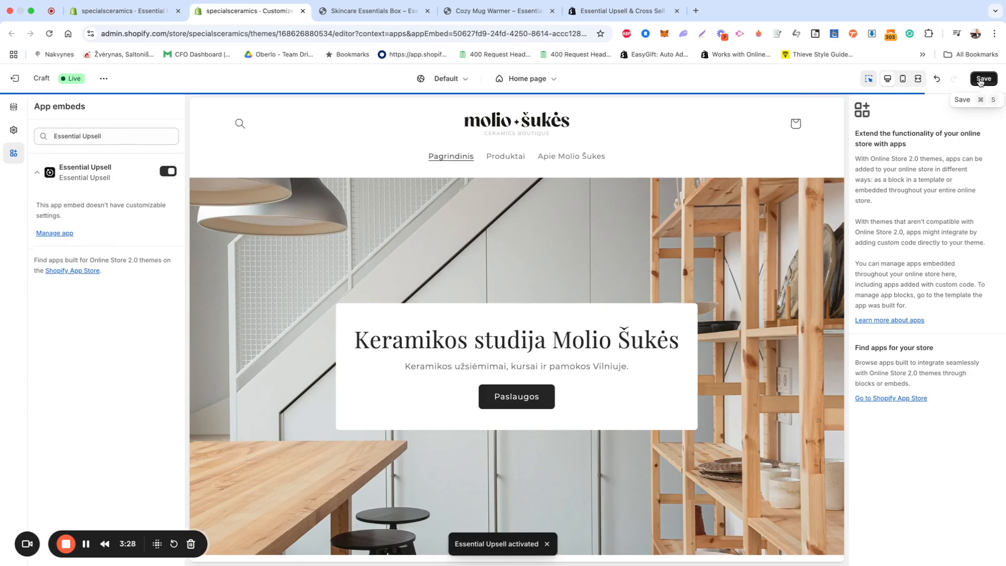
Save the theme with the app embed on and return to the published 'Product page offer test' offer
click(983, 79)
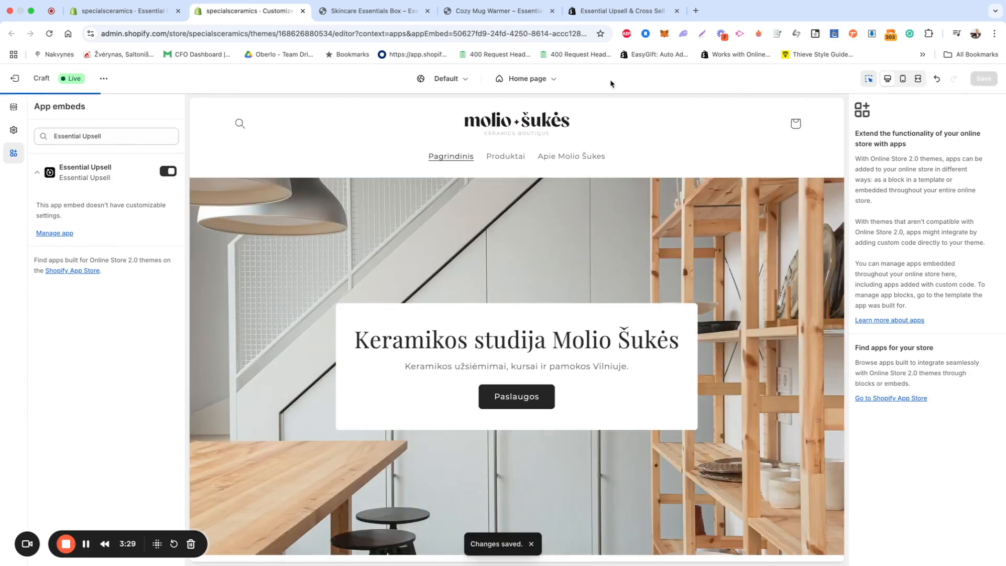
click(121, 11)
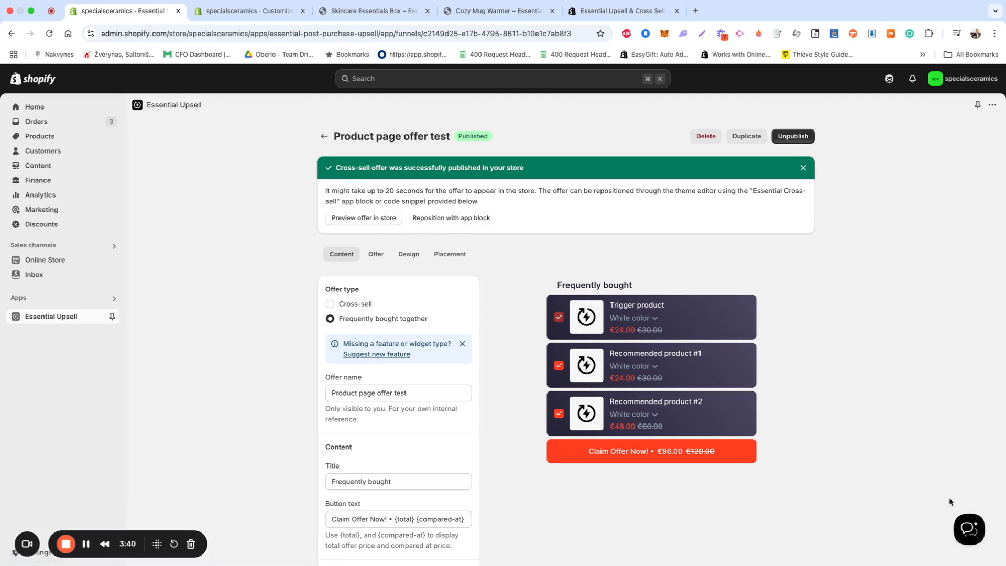
click(969, 529)
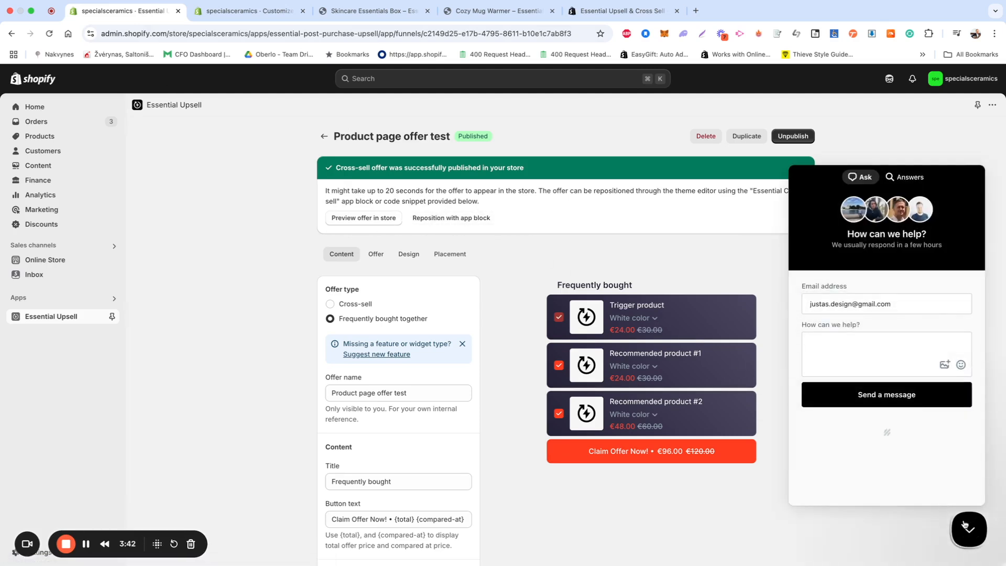